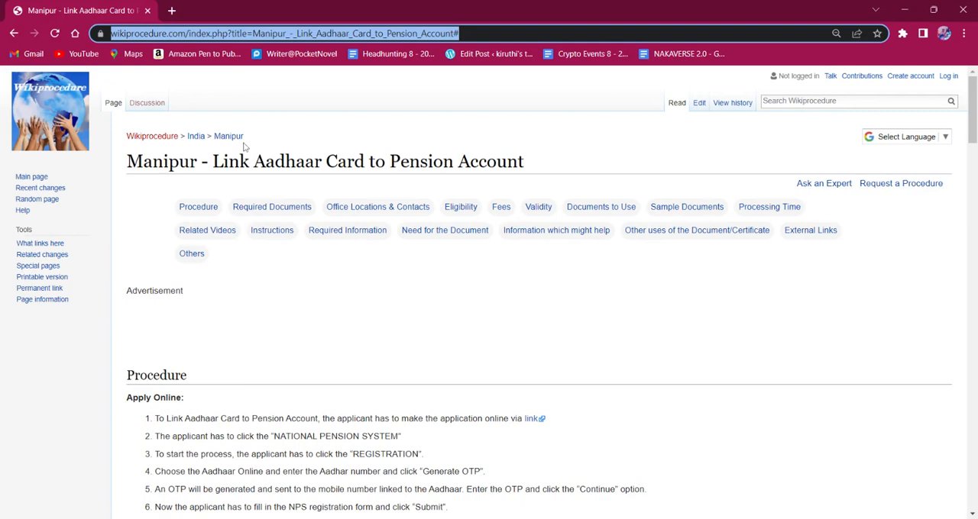
{"action": "mouse_move", "coordinate": [410, 124]}
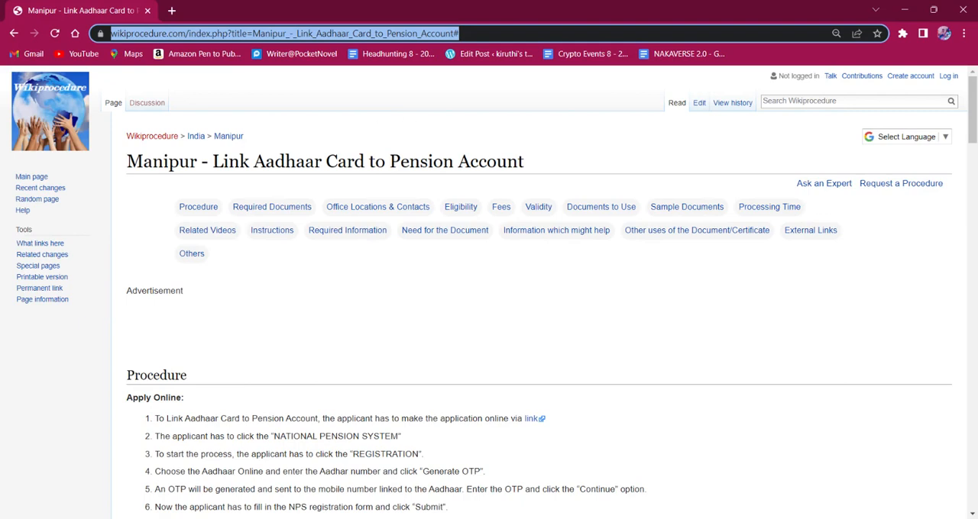
{"action": "mouse_move", "coordinate": [664, 120]}
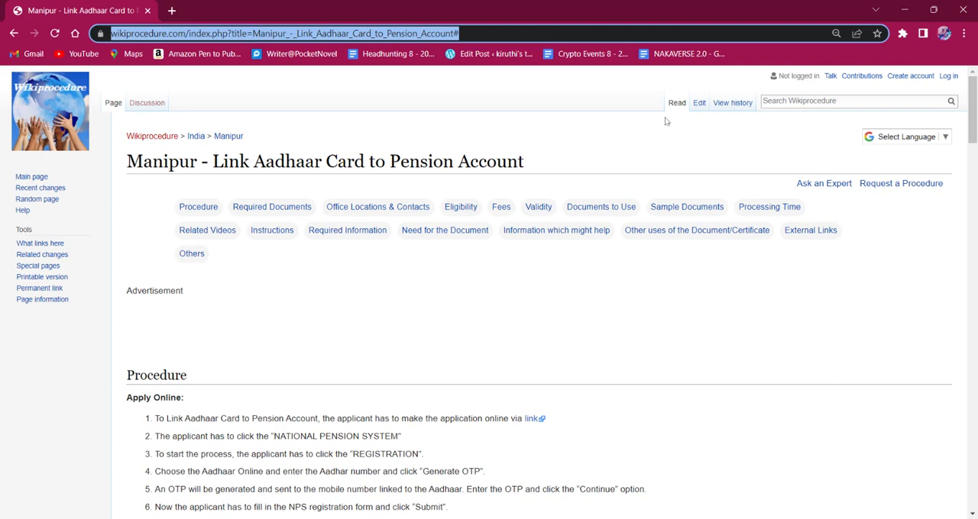
{"action": "mouse_move", "coordinate": [910, 152]}
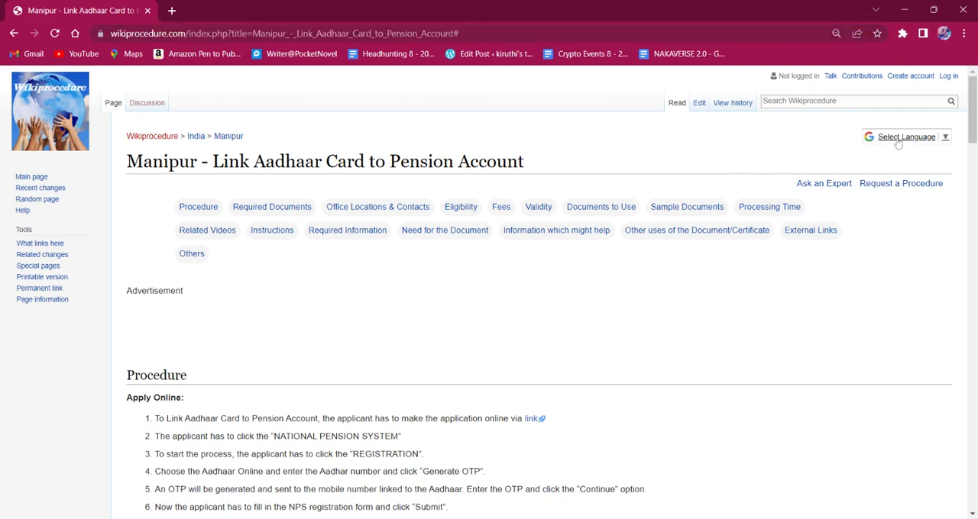
- Open the Google 'Select Language' dropdown to list the article's translation languages
{"action": "left_click", "coordinate": [906, 137]}
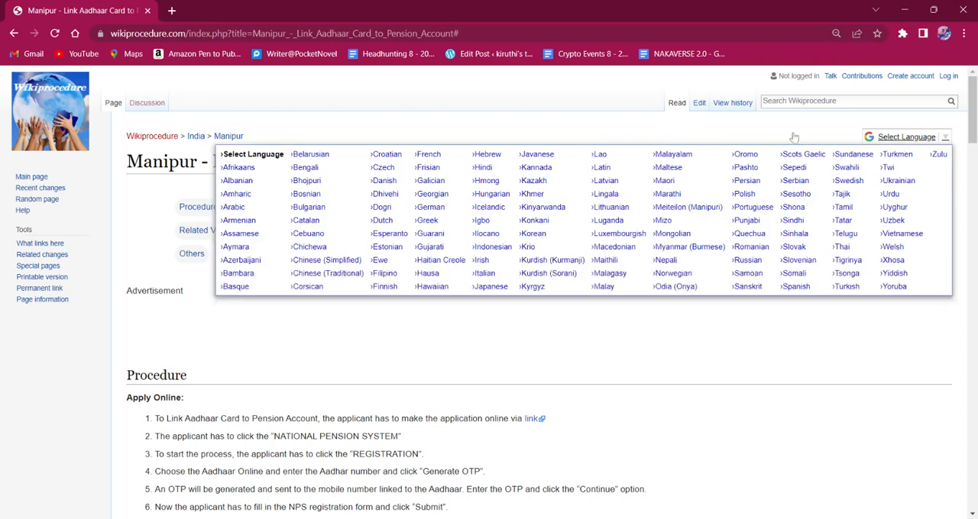
{"action": "mouse_move", "coordinate": [713, 132]}
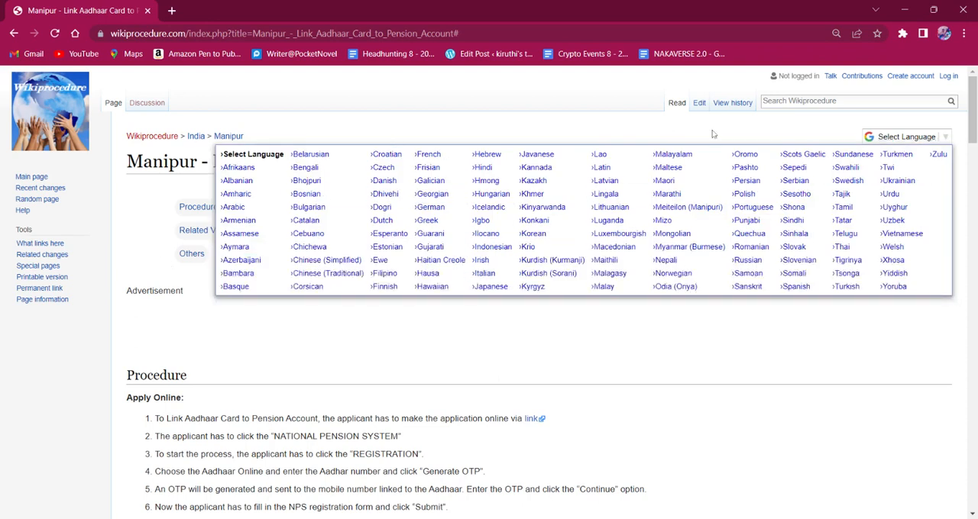
{"action": "mouse_move", "coordinate": [892, 260]}
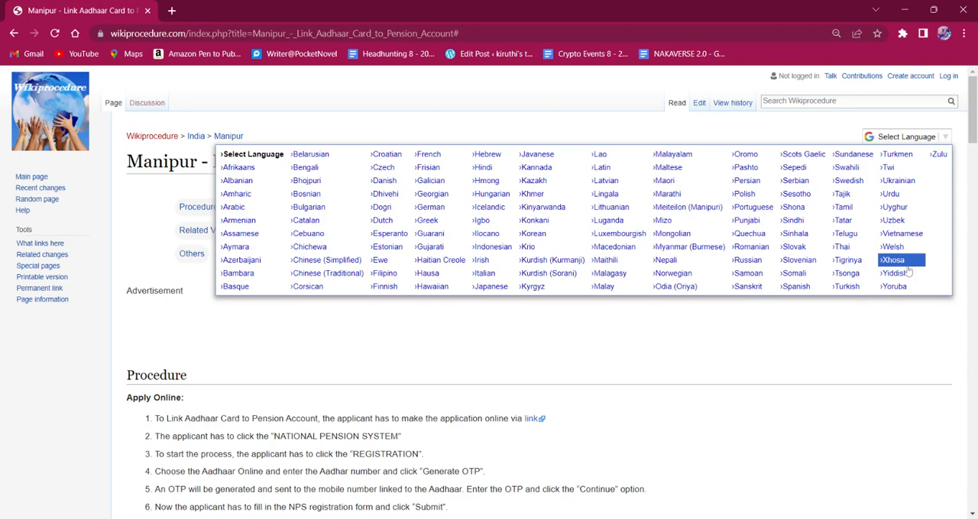
{"action": "mouse_move", "coordinate": [688, 207]}
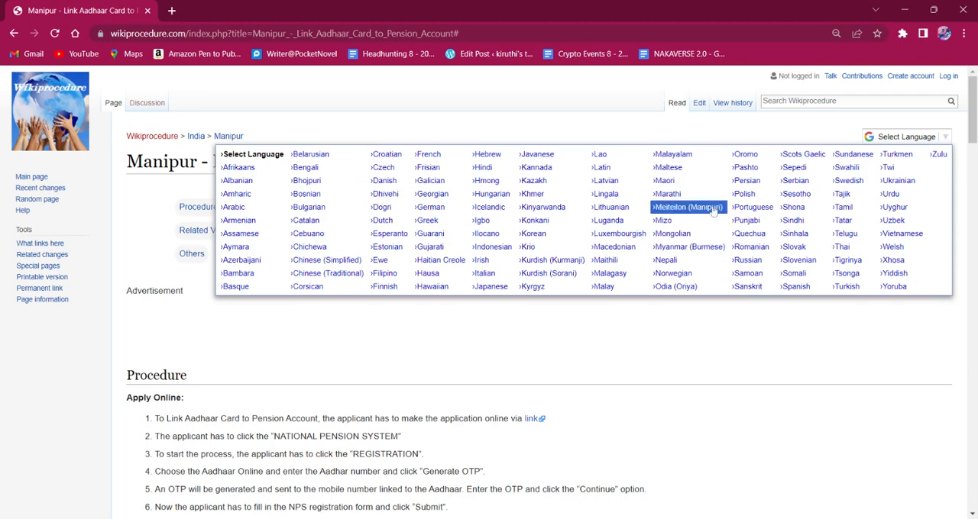
{"action": "mouse_move", "coordinate": [687, 207]}
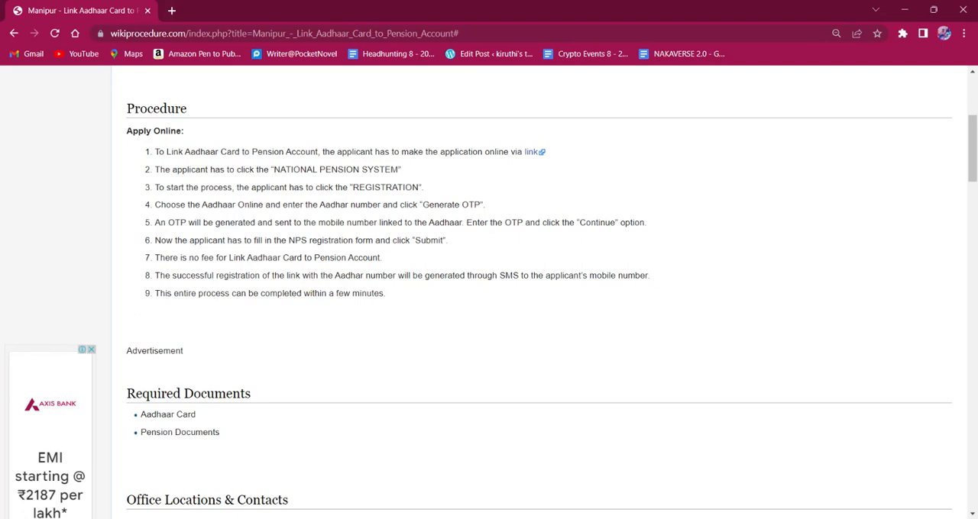
{"action": "mouse_move", "coordinate": [597, 139]}
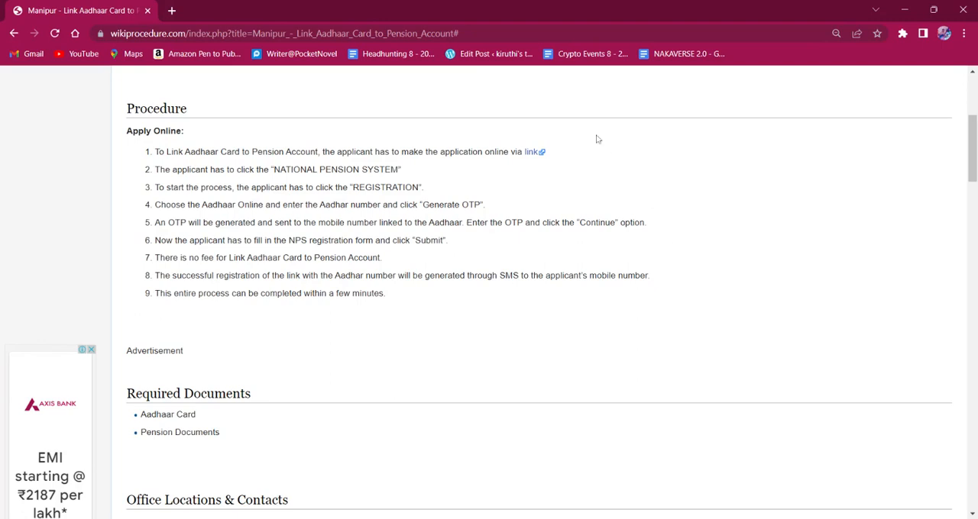
{"action": "mouse_move", "coordinate": [531, 152]}
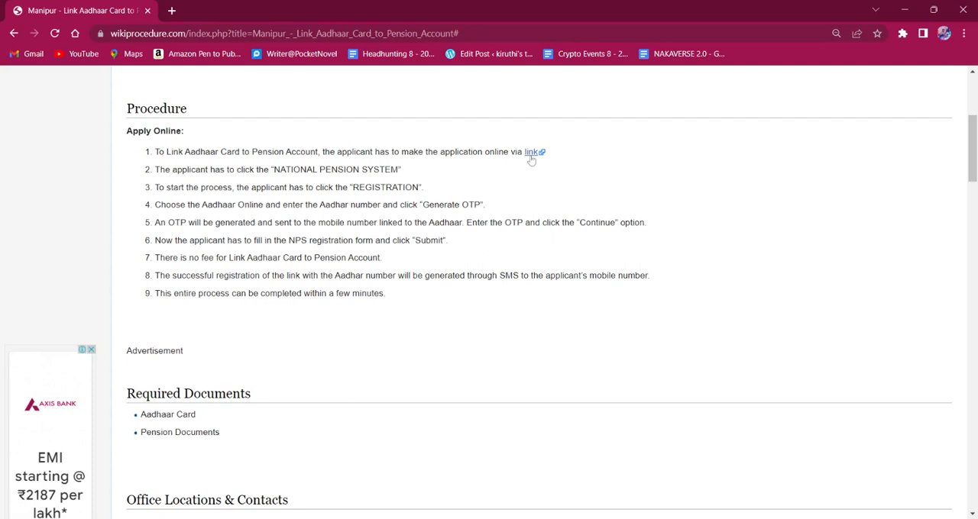
{"action": "mouse_move", "coordinate": [531, 156]}
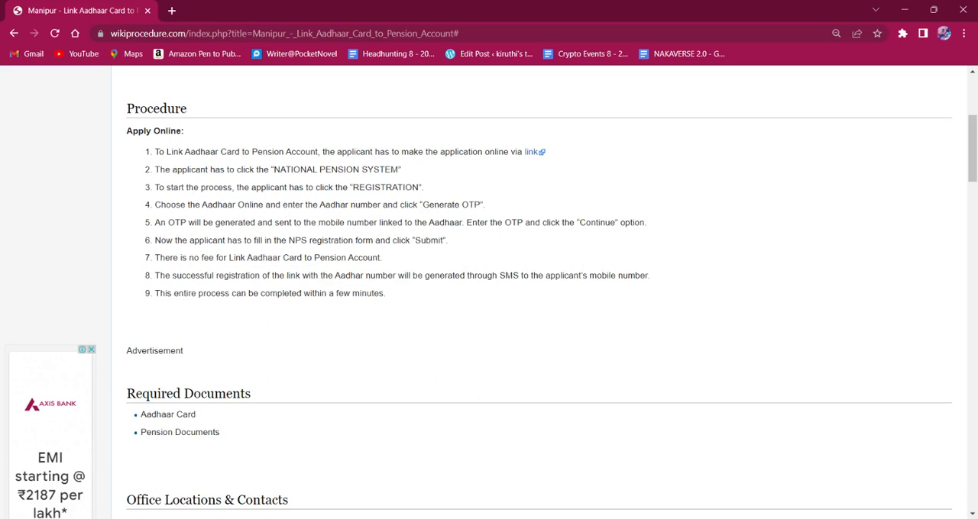
- Scroll back up after reviewing the nine online steps and required documents
{"action": "scroll", "scroll_direction": "up", "scroll_amount": 3}
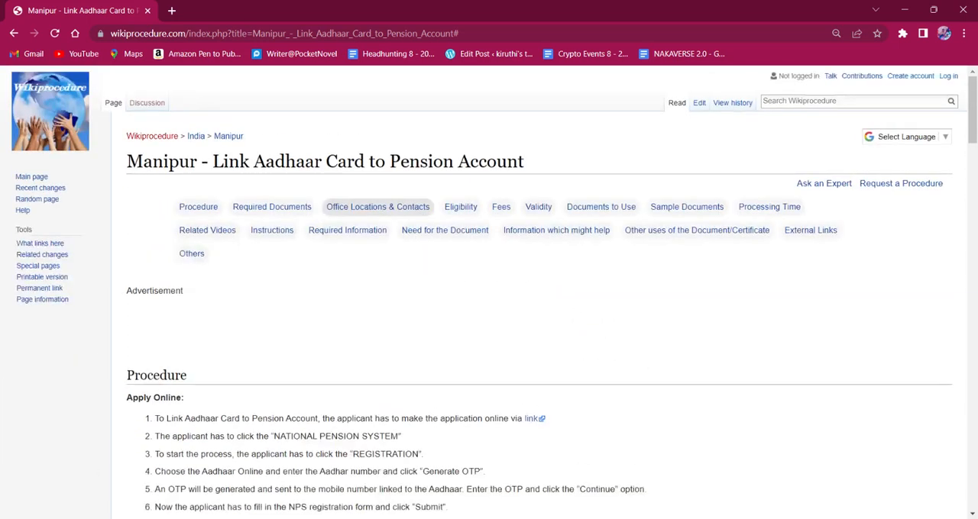